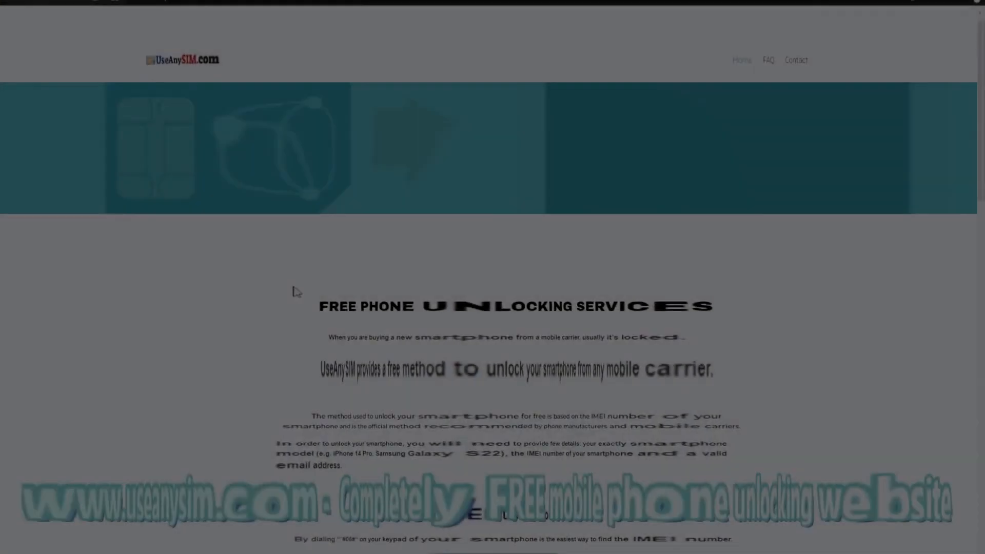
Step: Scroll down the UseAnySIM home page to the carrier unlock request form
scroll("down", 3)
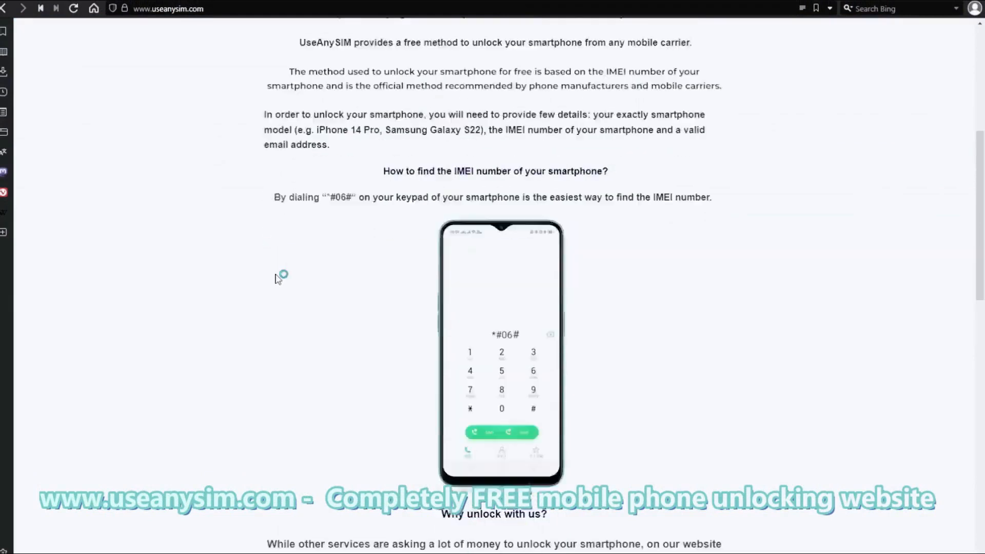
scroll("down", 3)
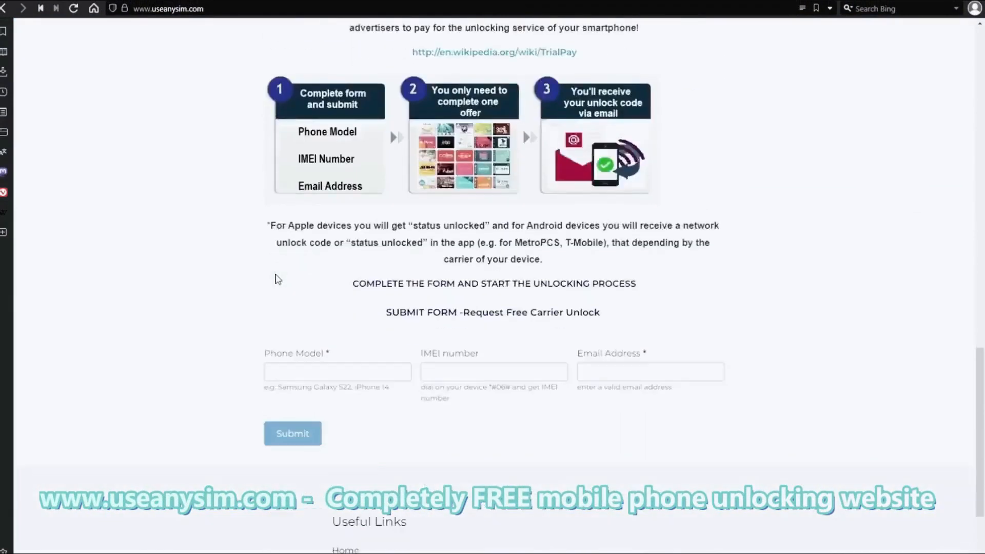
scroll("down", 3)
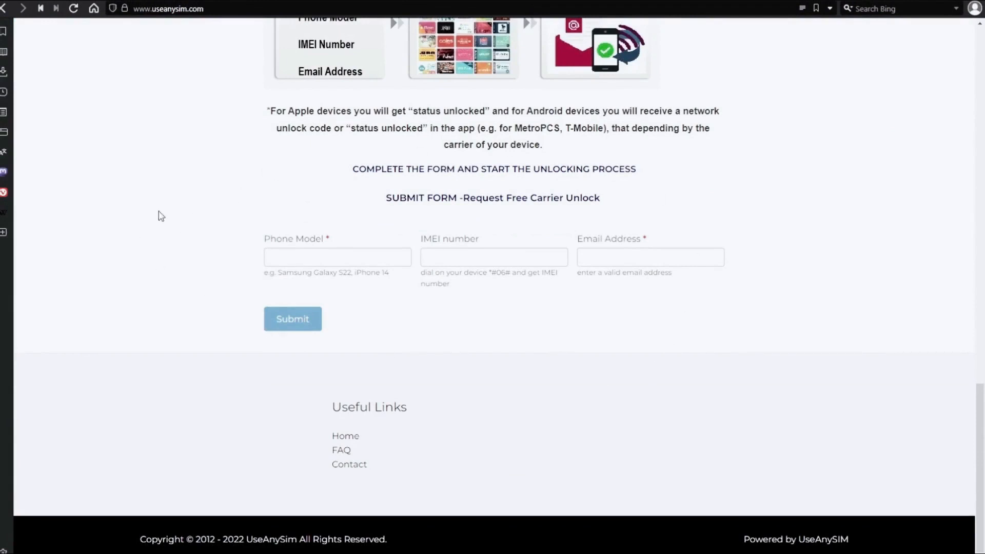
mouse_move(390, 279)
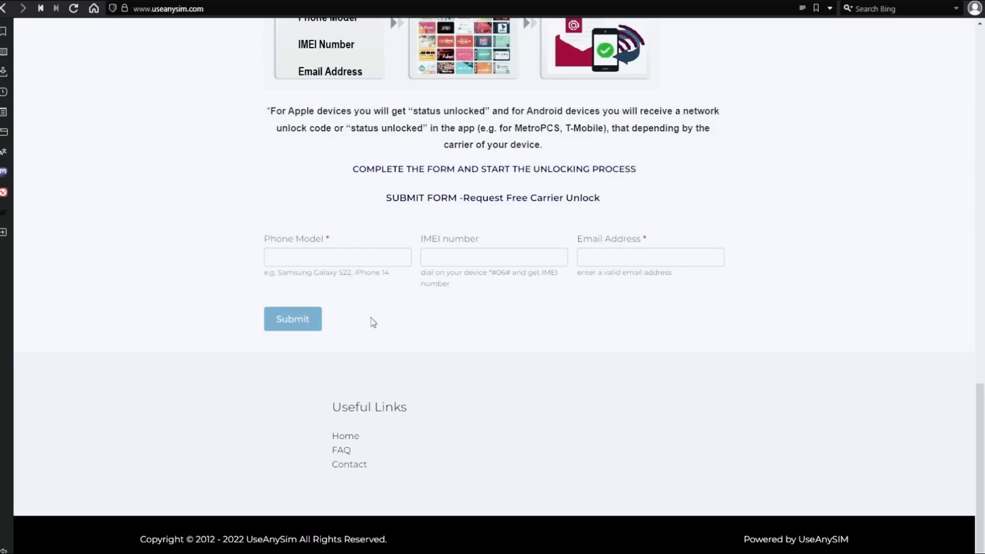
mouse_move(531, 365)
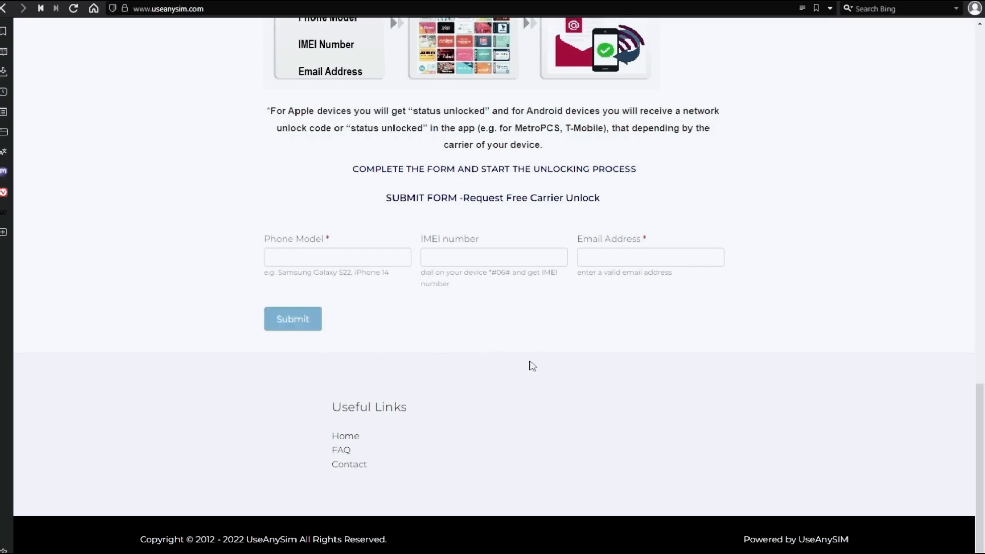
Step: Scroll back up to the 'Why unlock with us?' and TrialPay sections
scroll("up", 3)
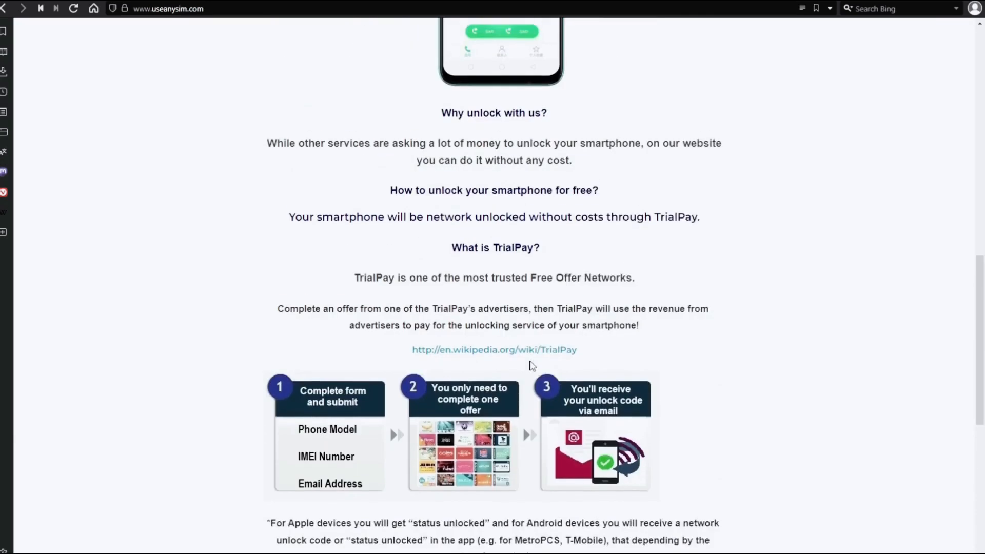
scroll("up", 3)
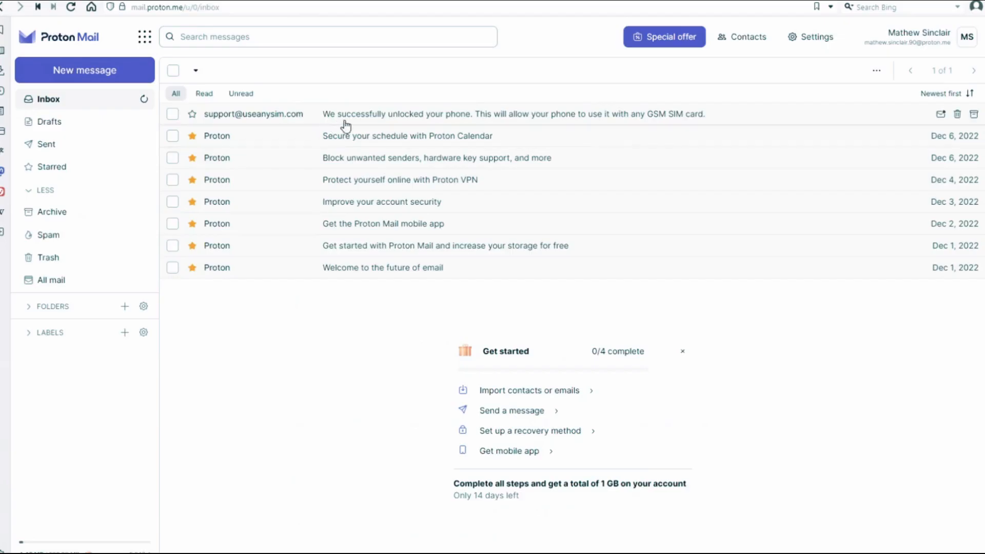
mouse_move(566, 125)
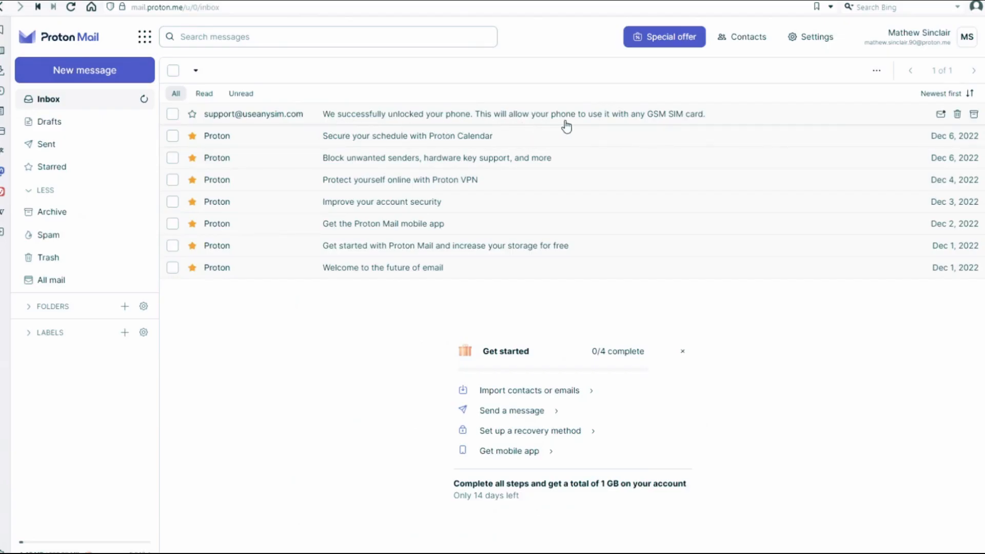
mouse_move(411, 121)
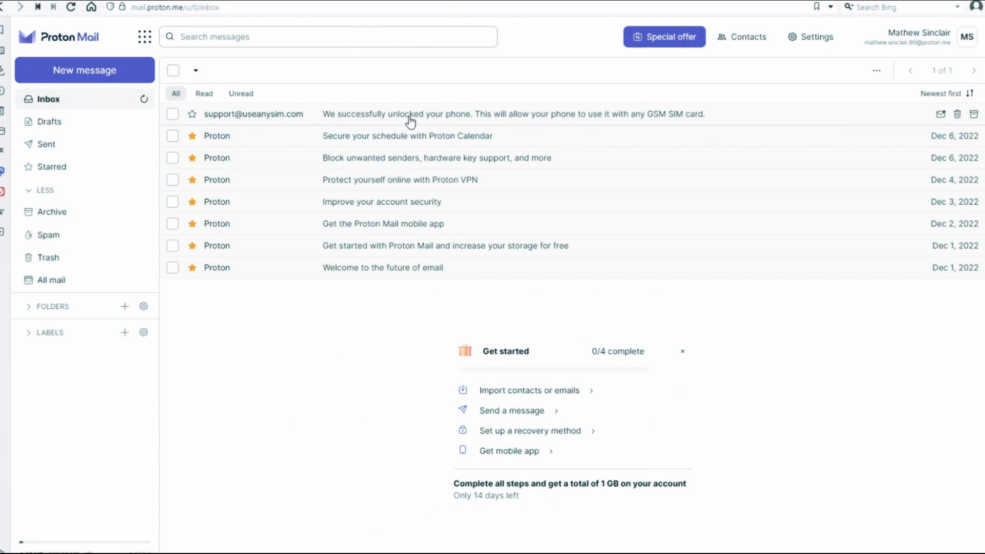
left_click(409, 114)
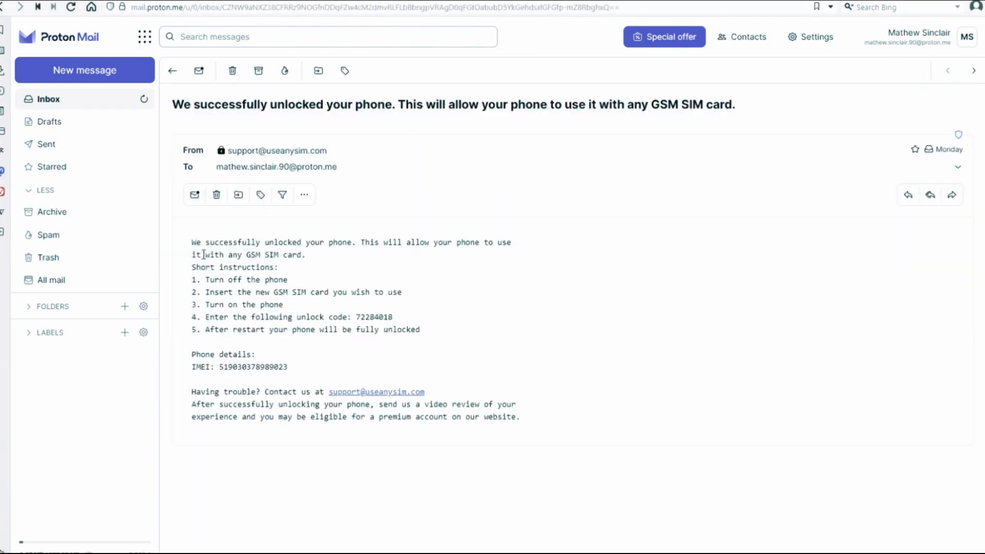
mouse_move(709, 119)
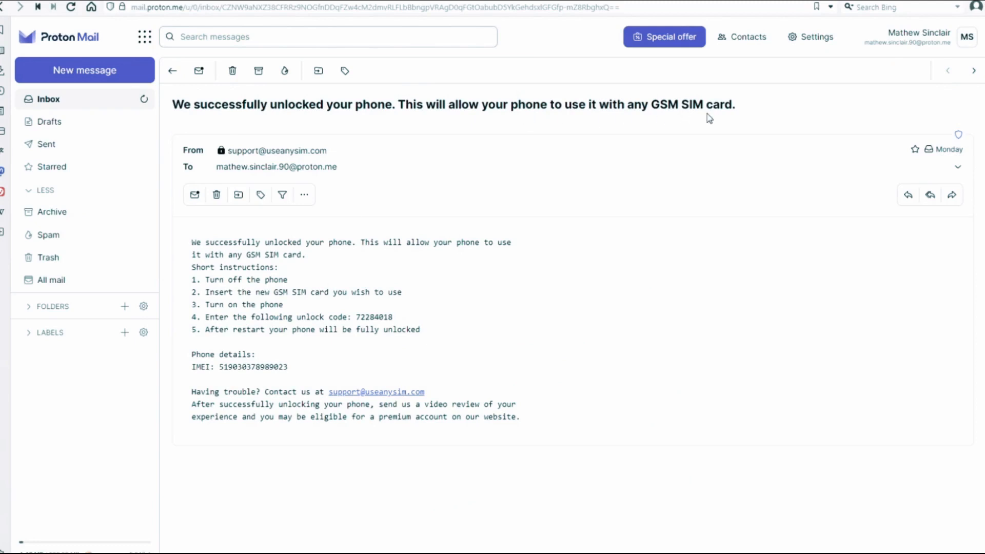